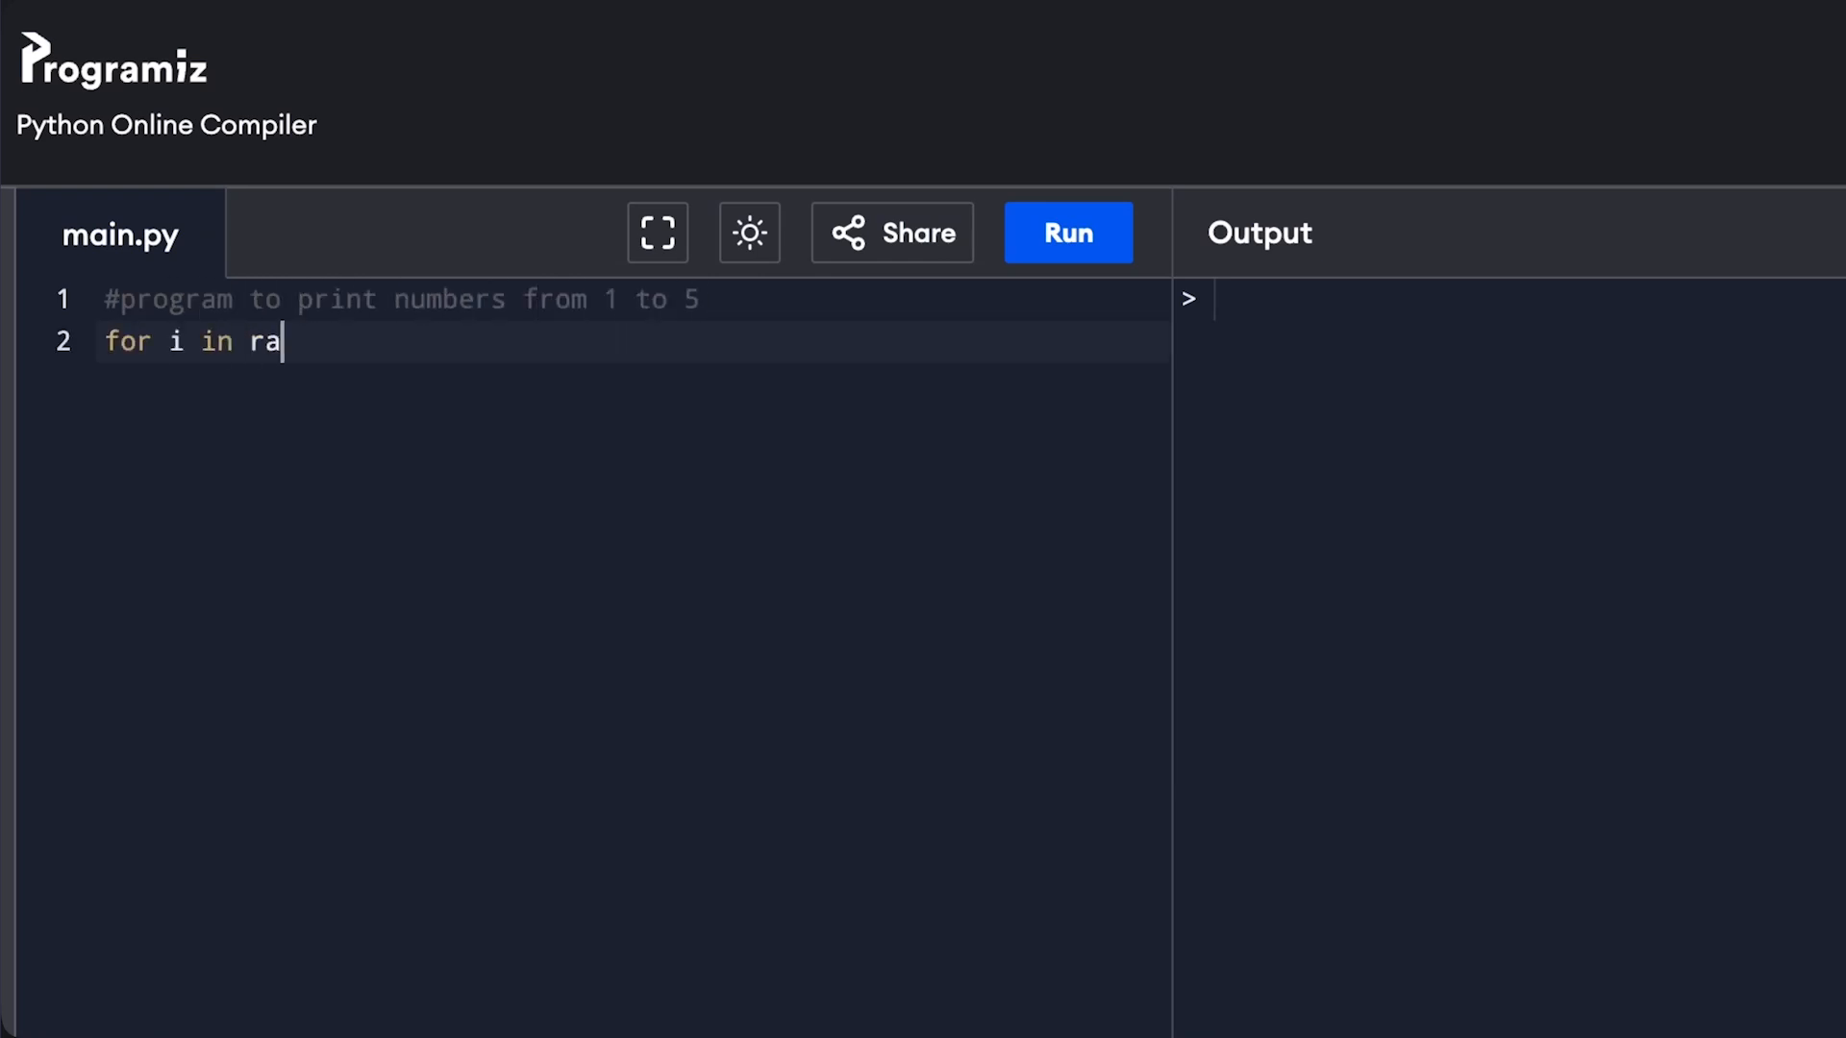
# Place the cursor in main.py under the comment to write the for loop
pyautogui.click(1063, 233)
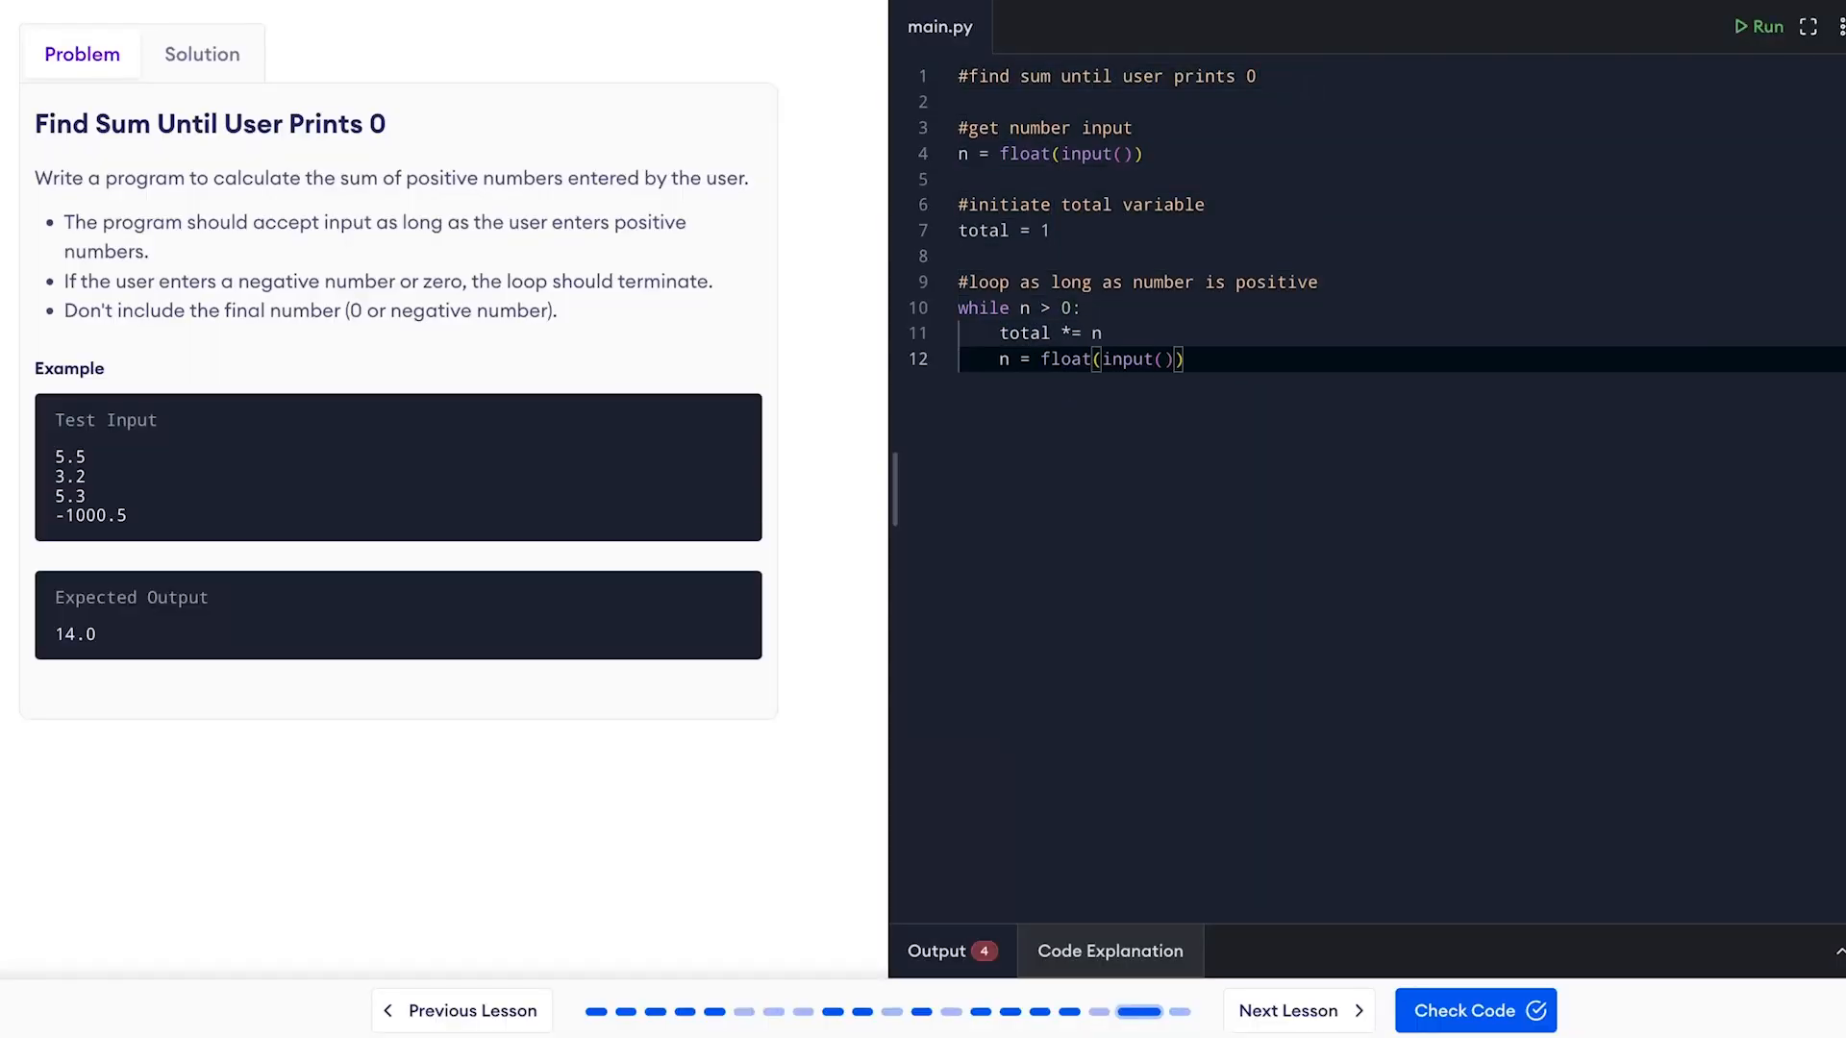
# Enter the while-loop solution for the Find Sum Until User Prints 0 exercise
pyautogui.click(1475, 1010)
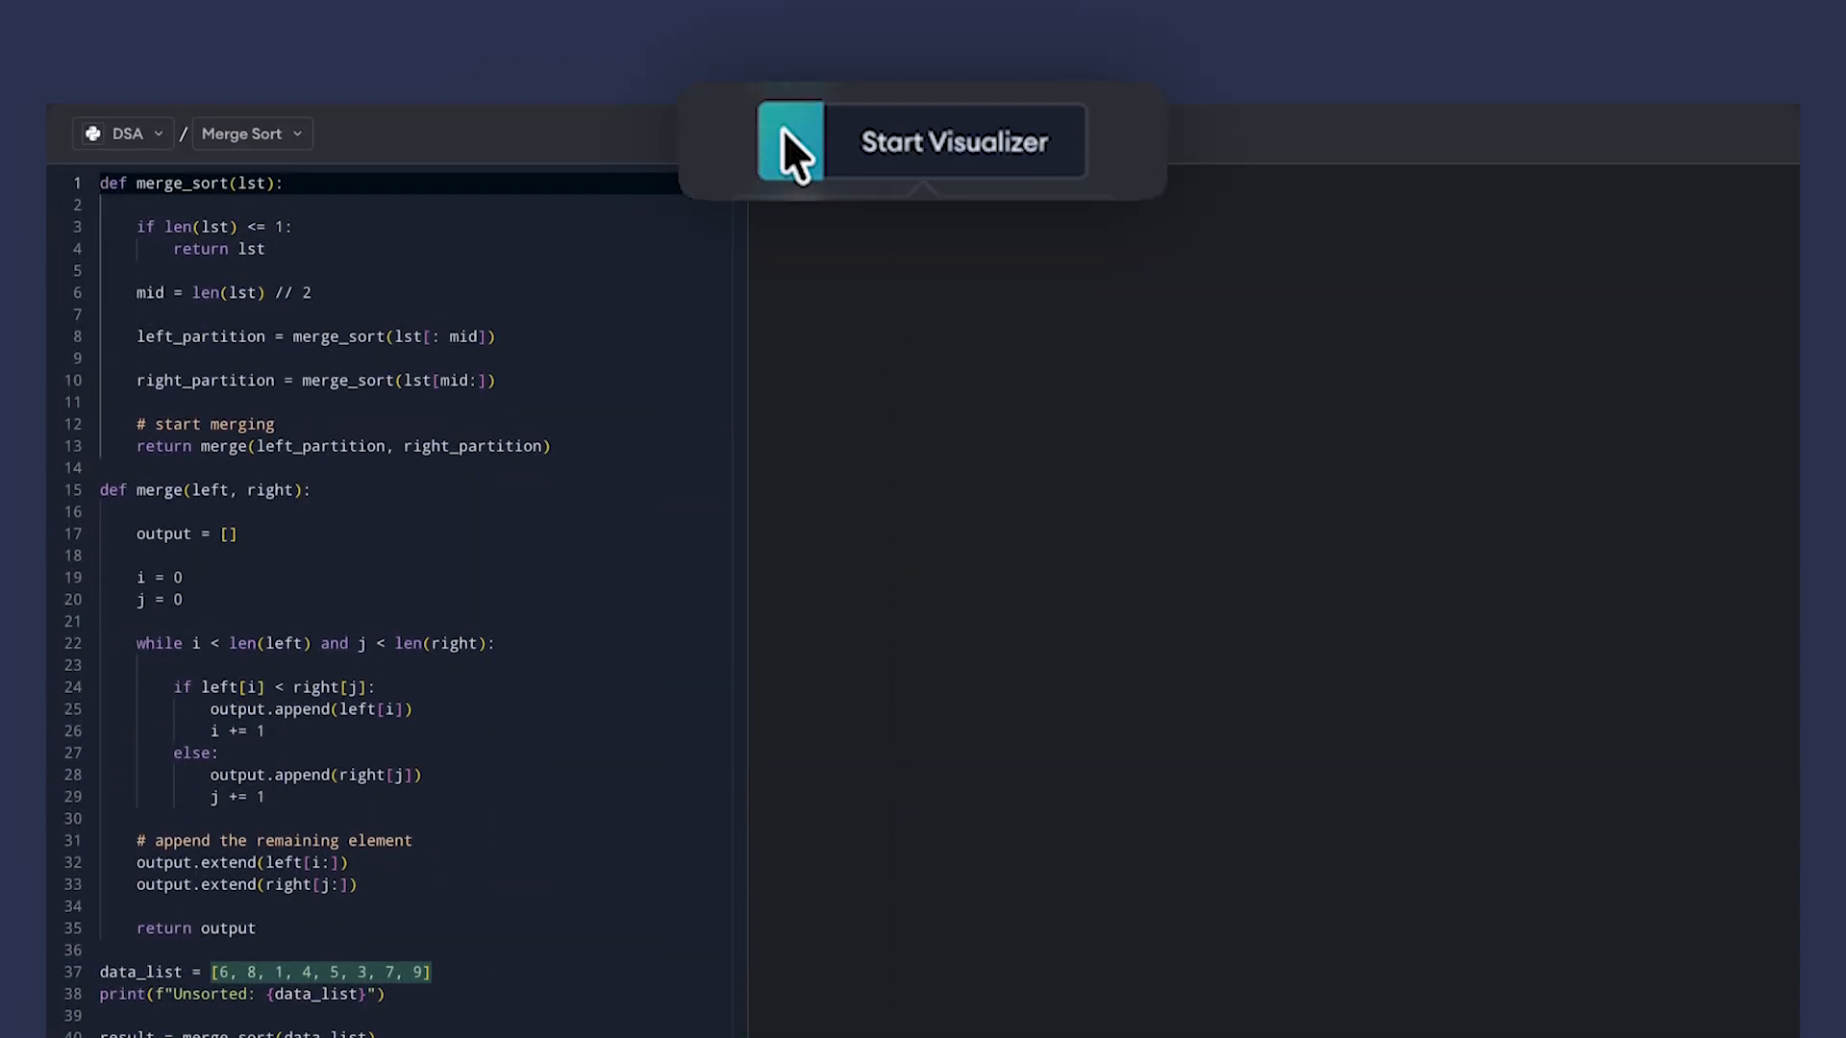
# Start the visualizer, rewind to step 9 of 15, and show the playback speed choices
pyautogui.click(919, 141)
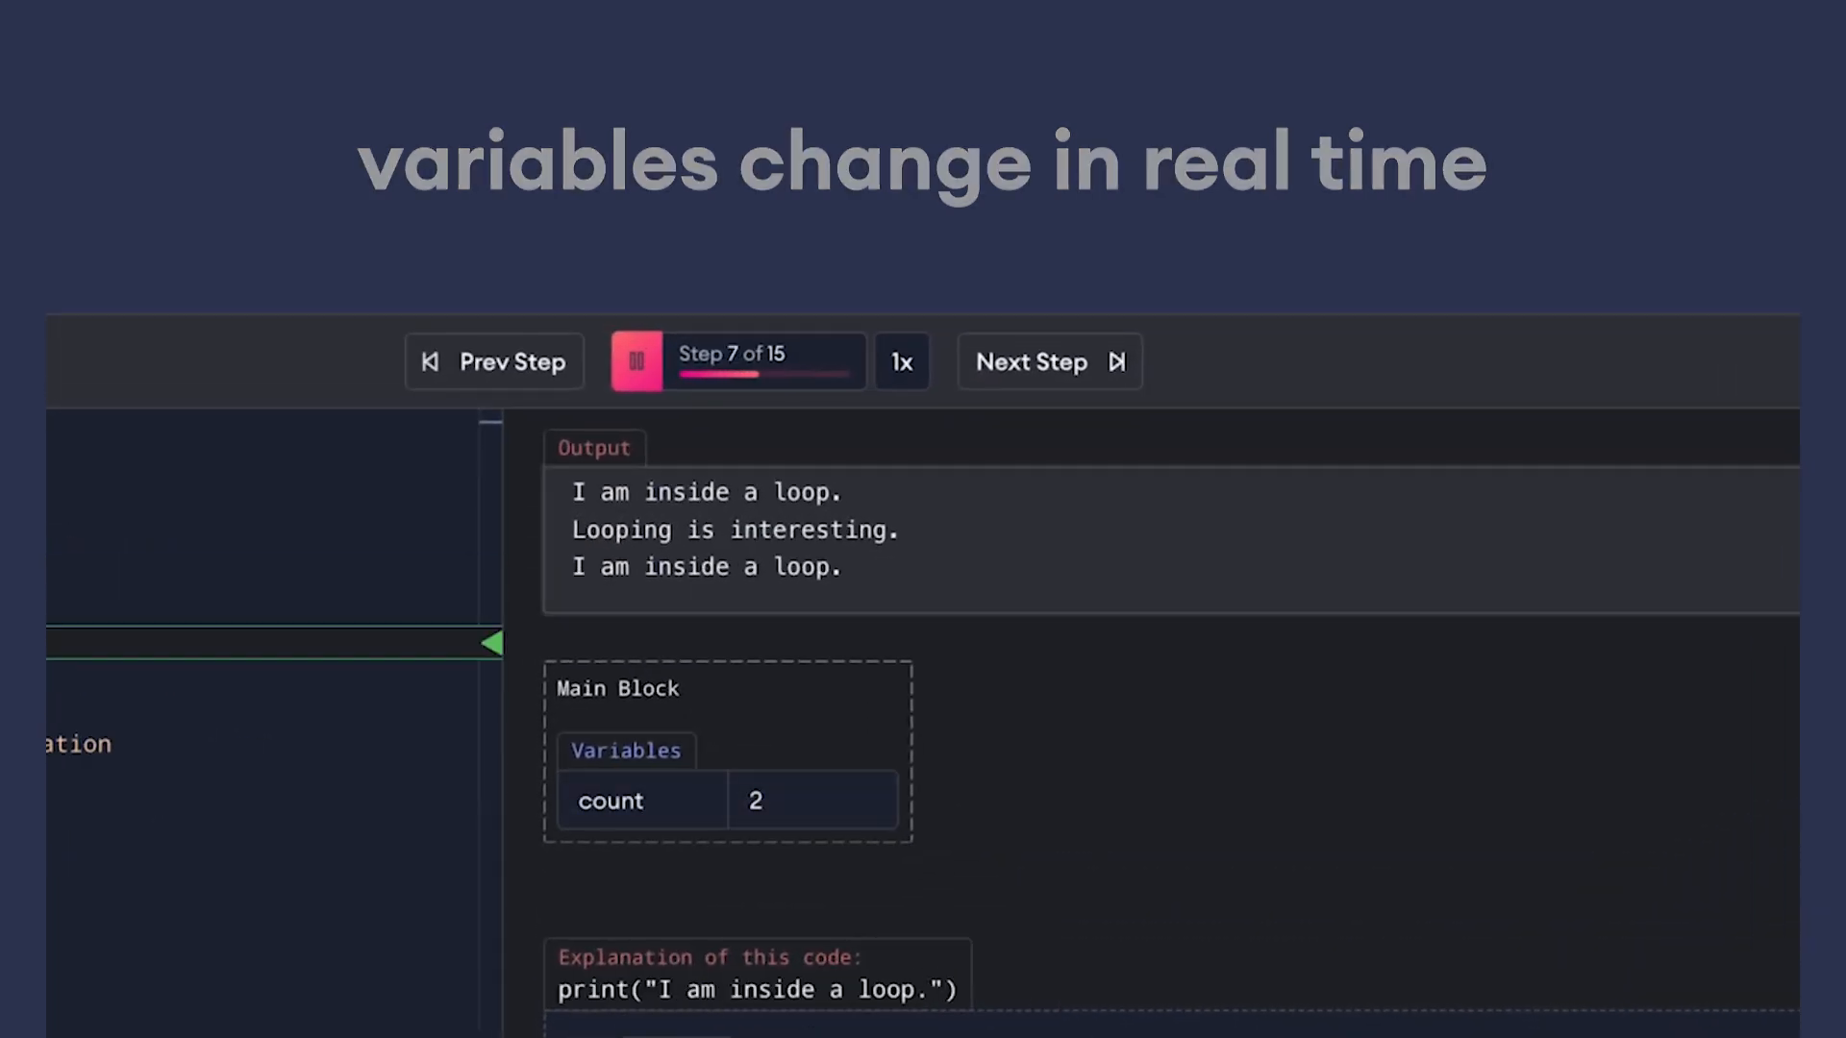
pyautogui.click(1048, 361)
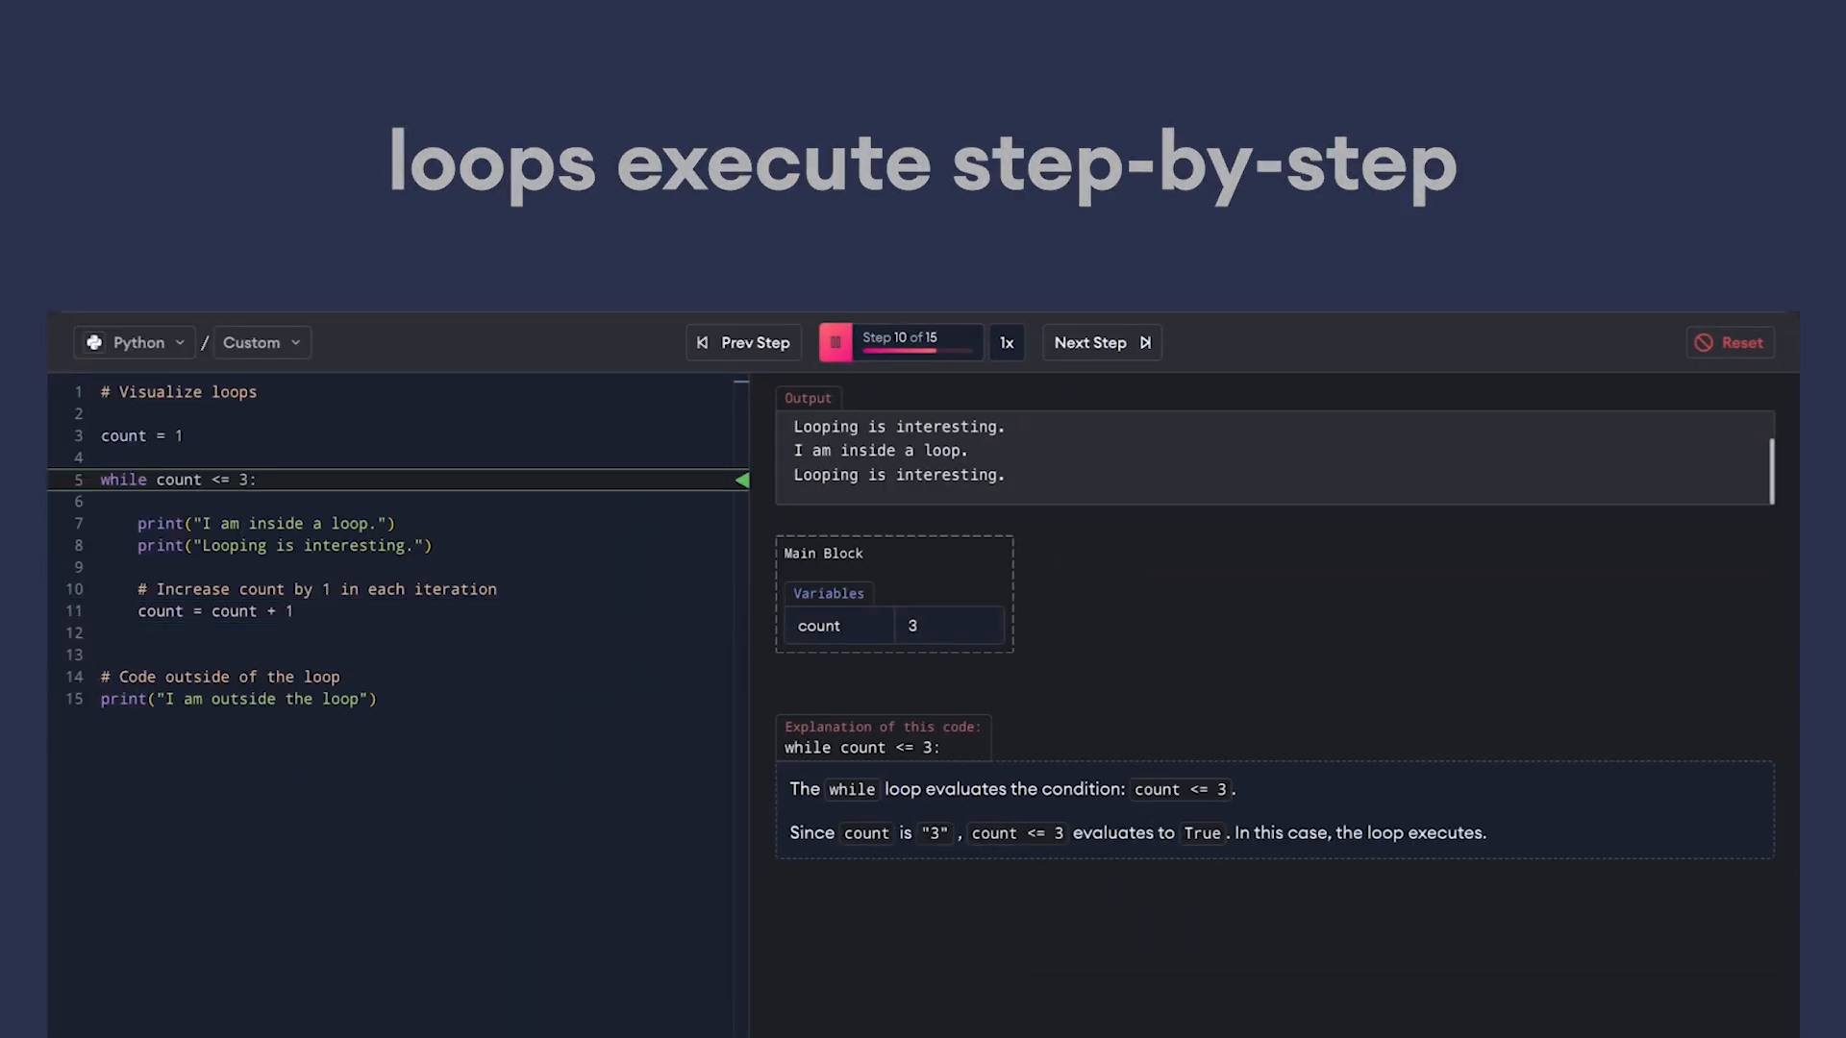
pyautogui.click(1098, 342)
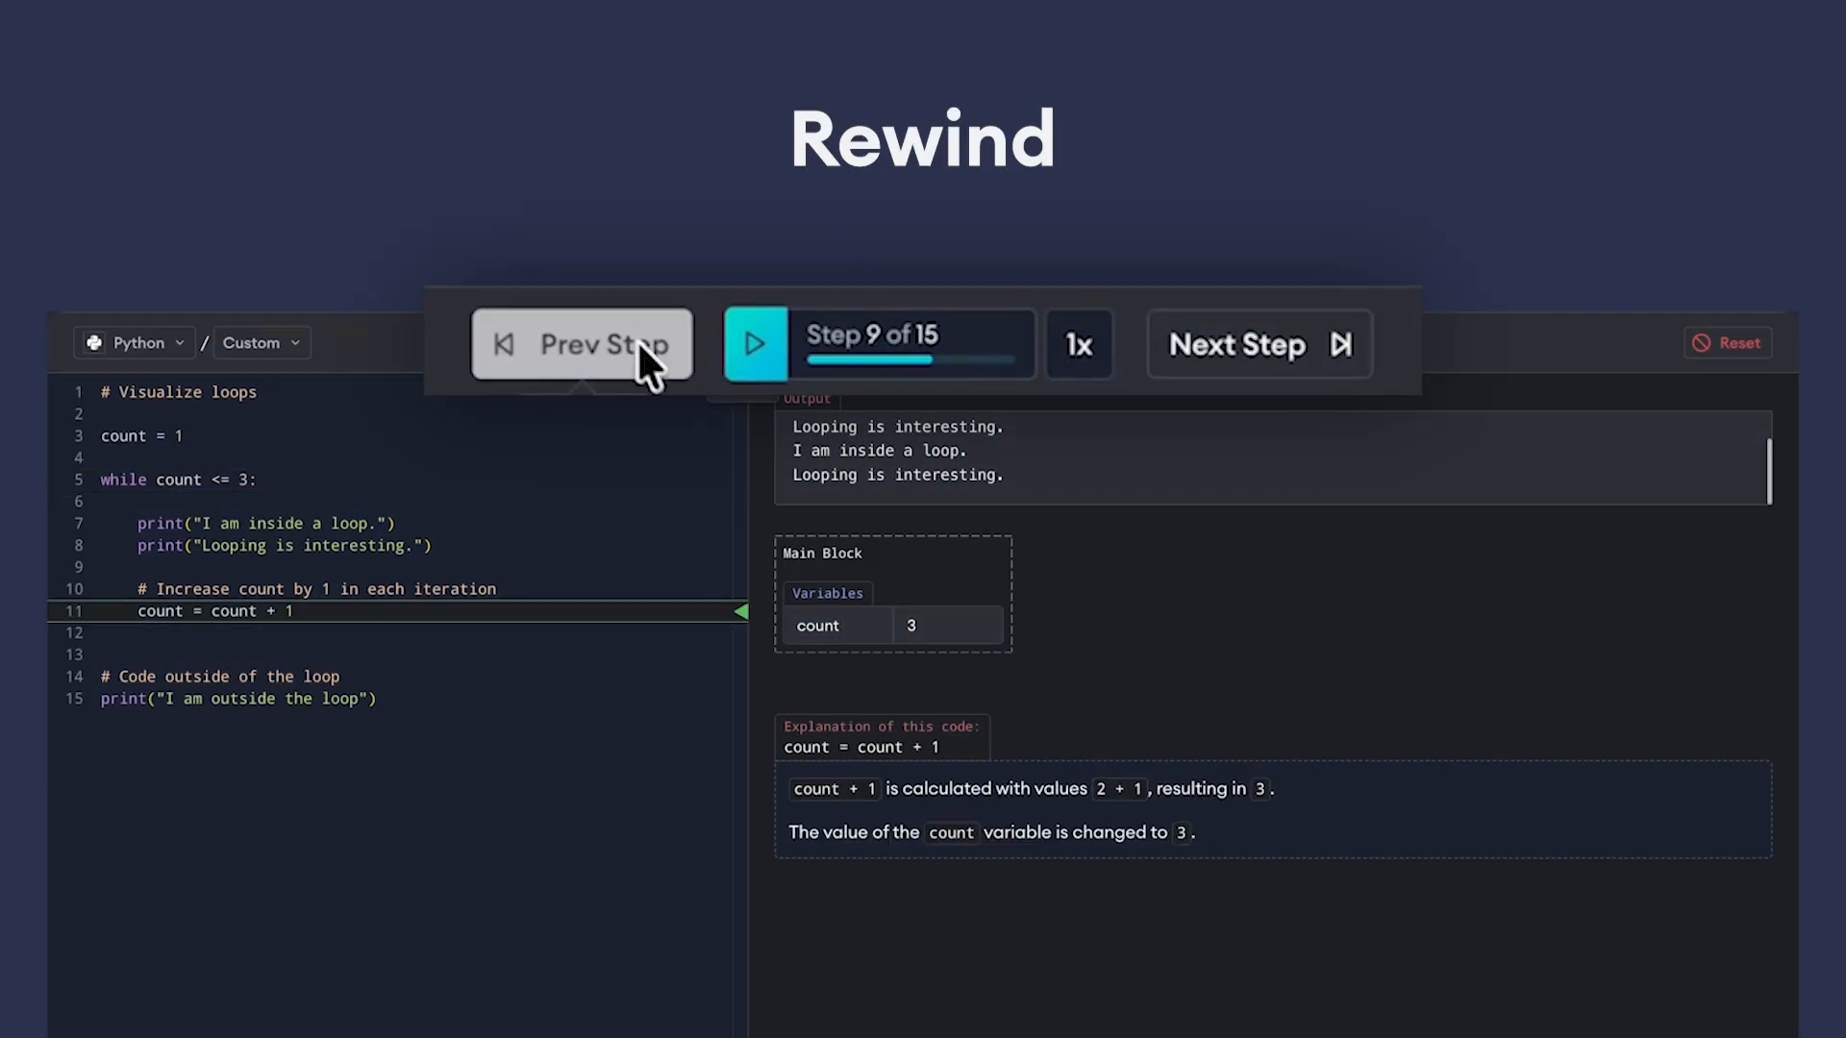
pyautogui.click(1076, 344)
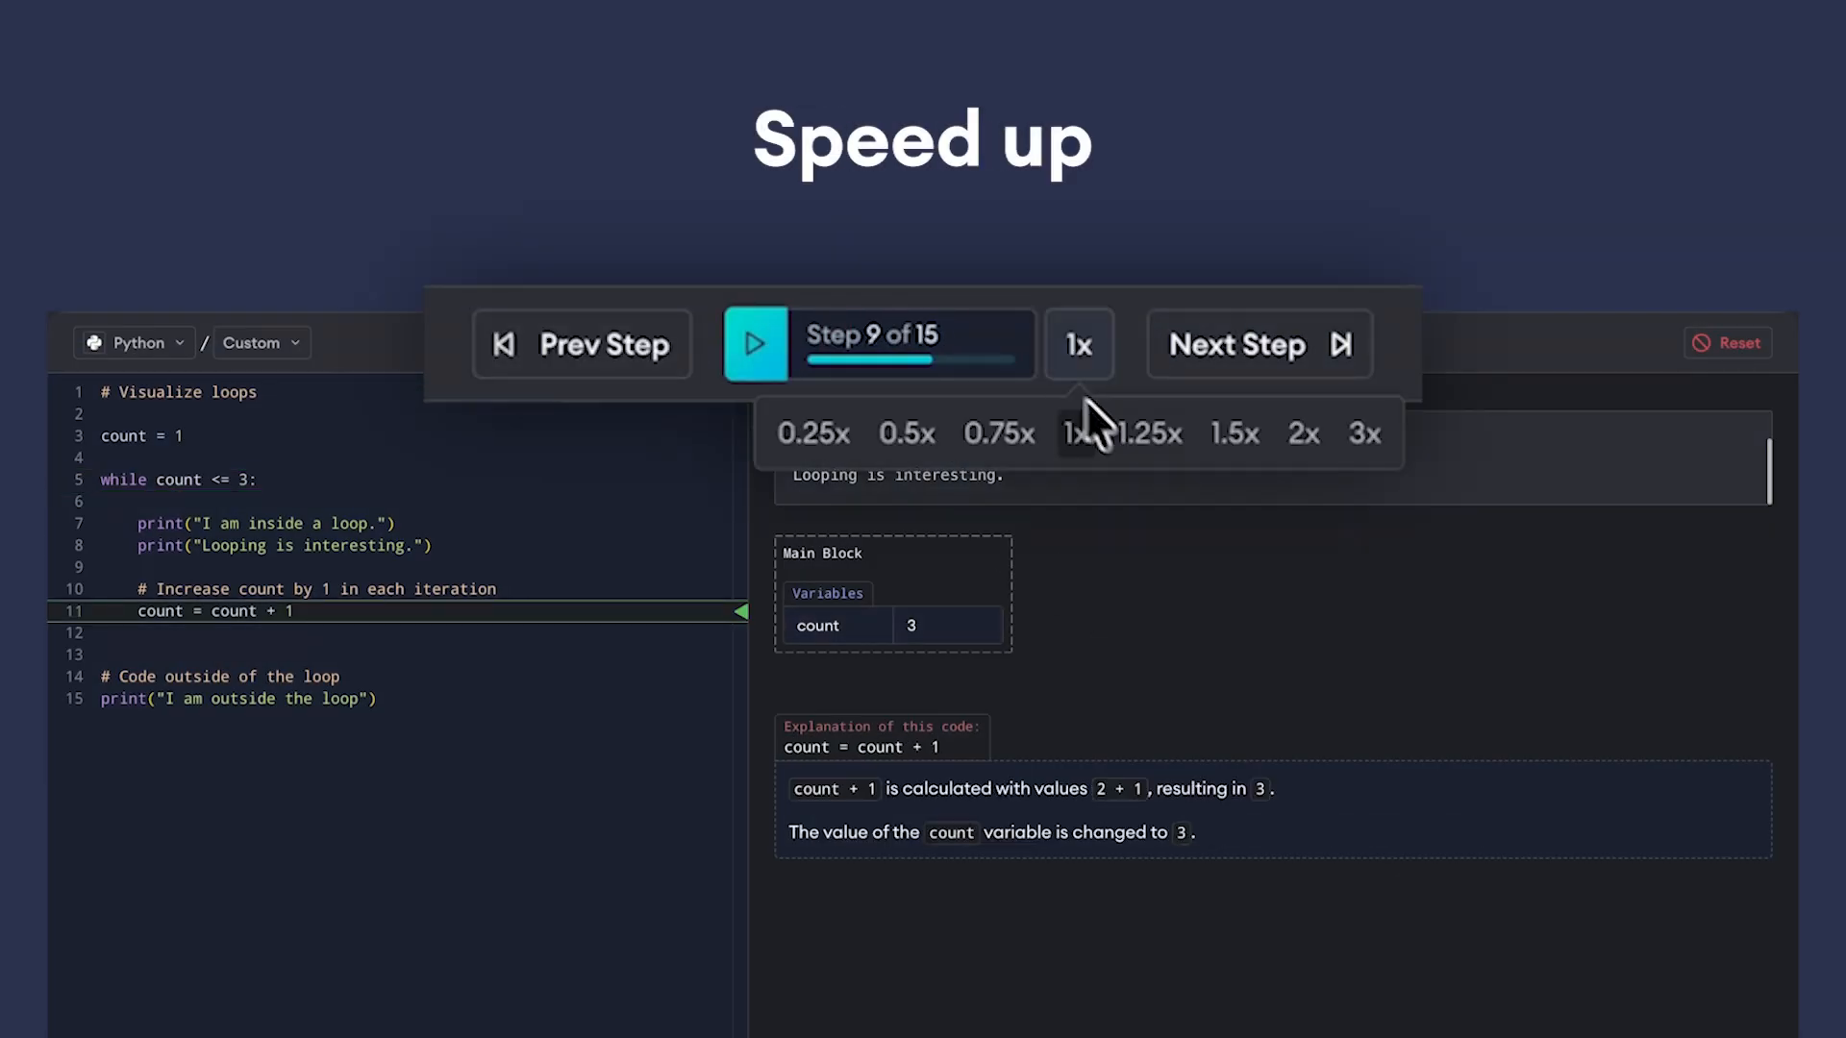
pyautogui.scroll(-3)
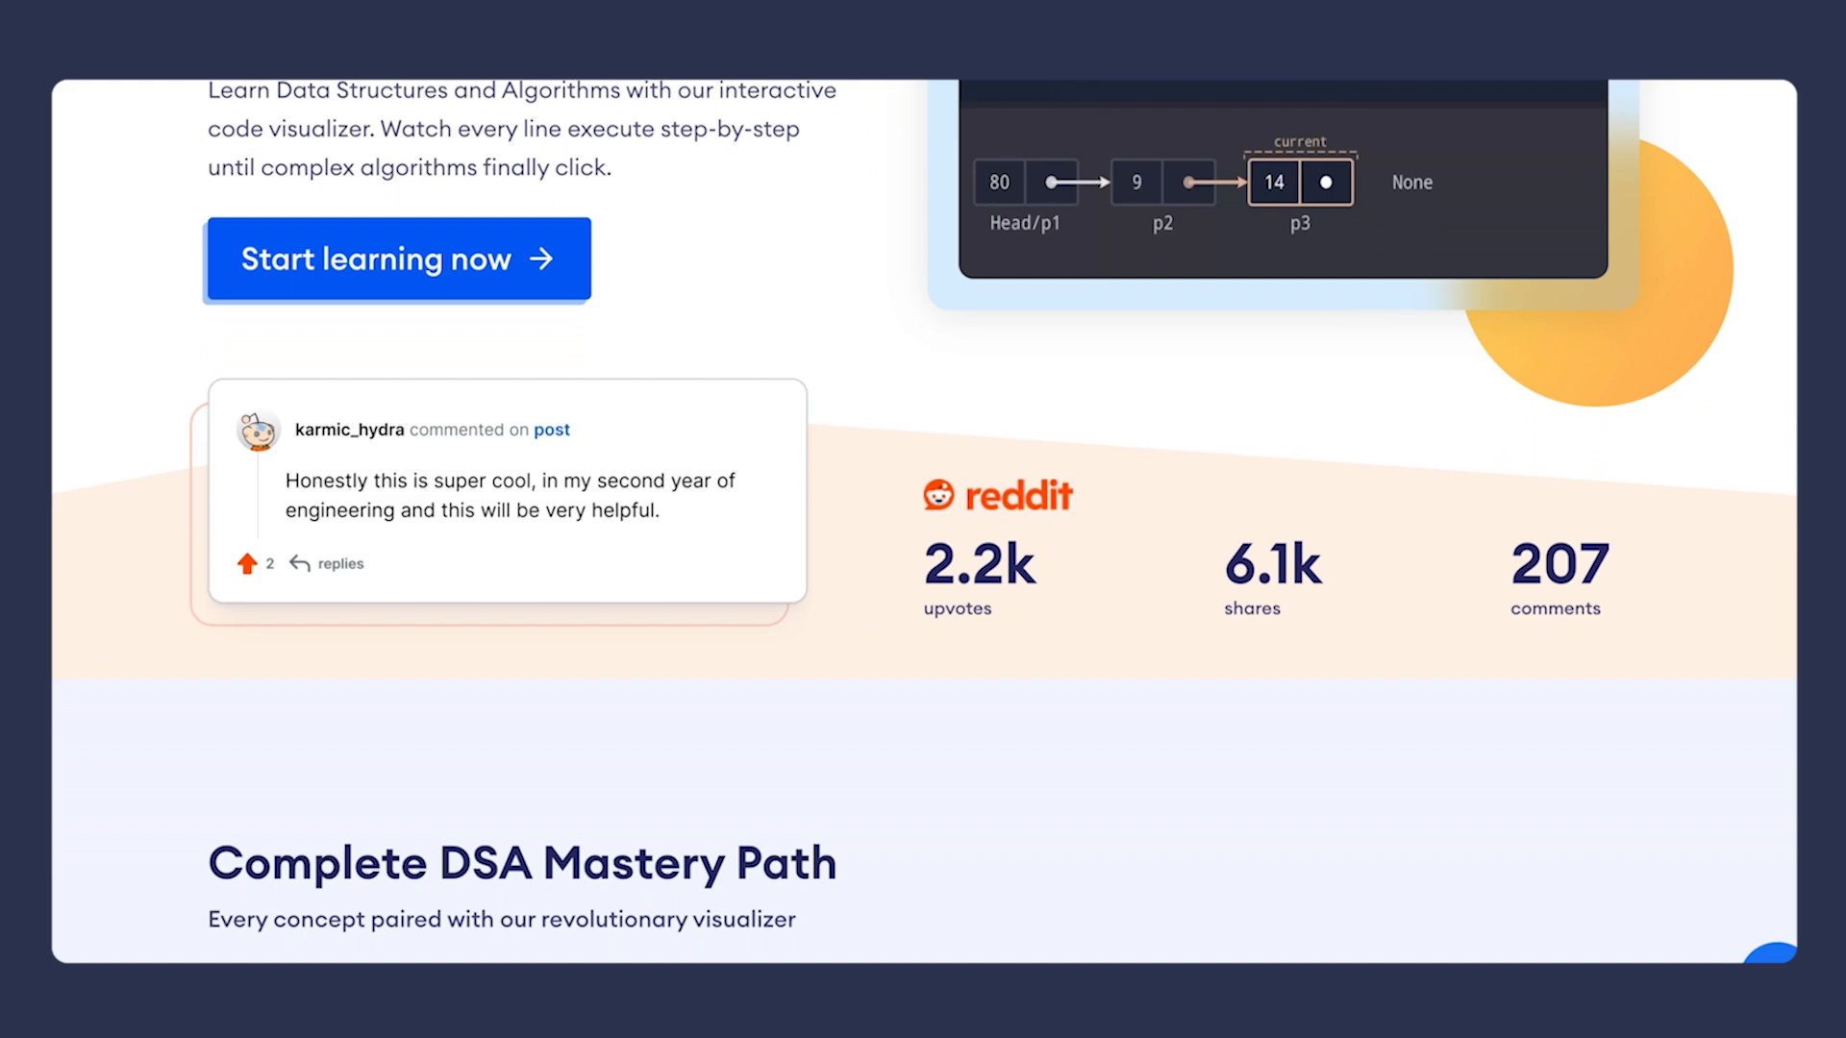
# View the DSA landing page down to the Complete DSA Mastery Path section
pyautogui.click(396, 259)
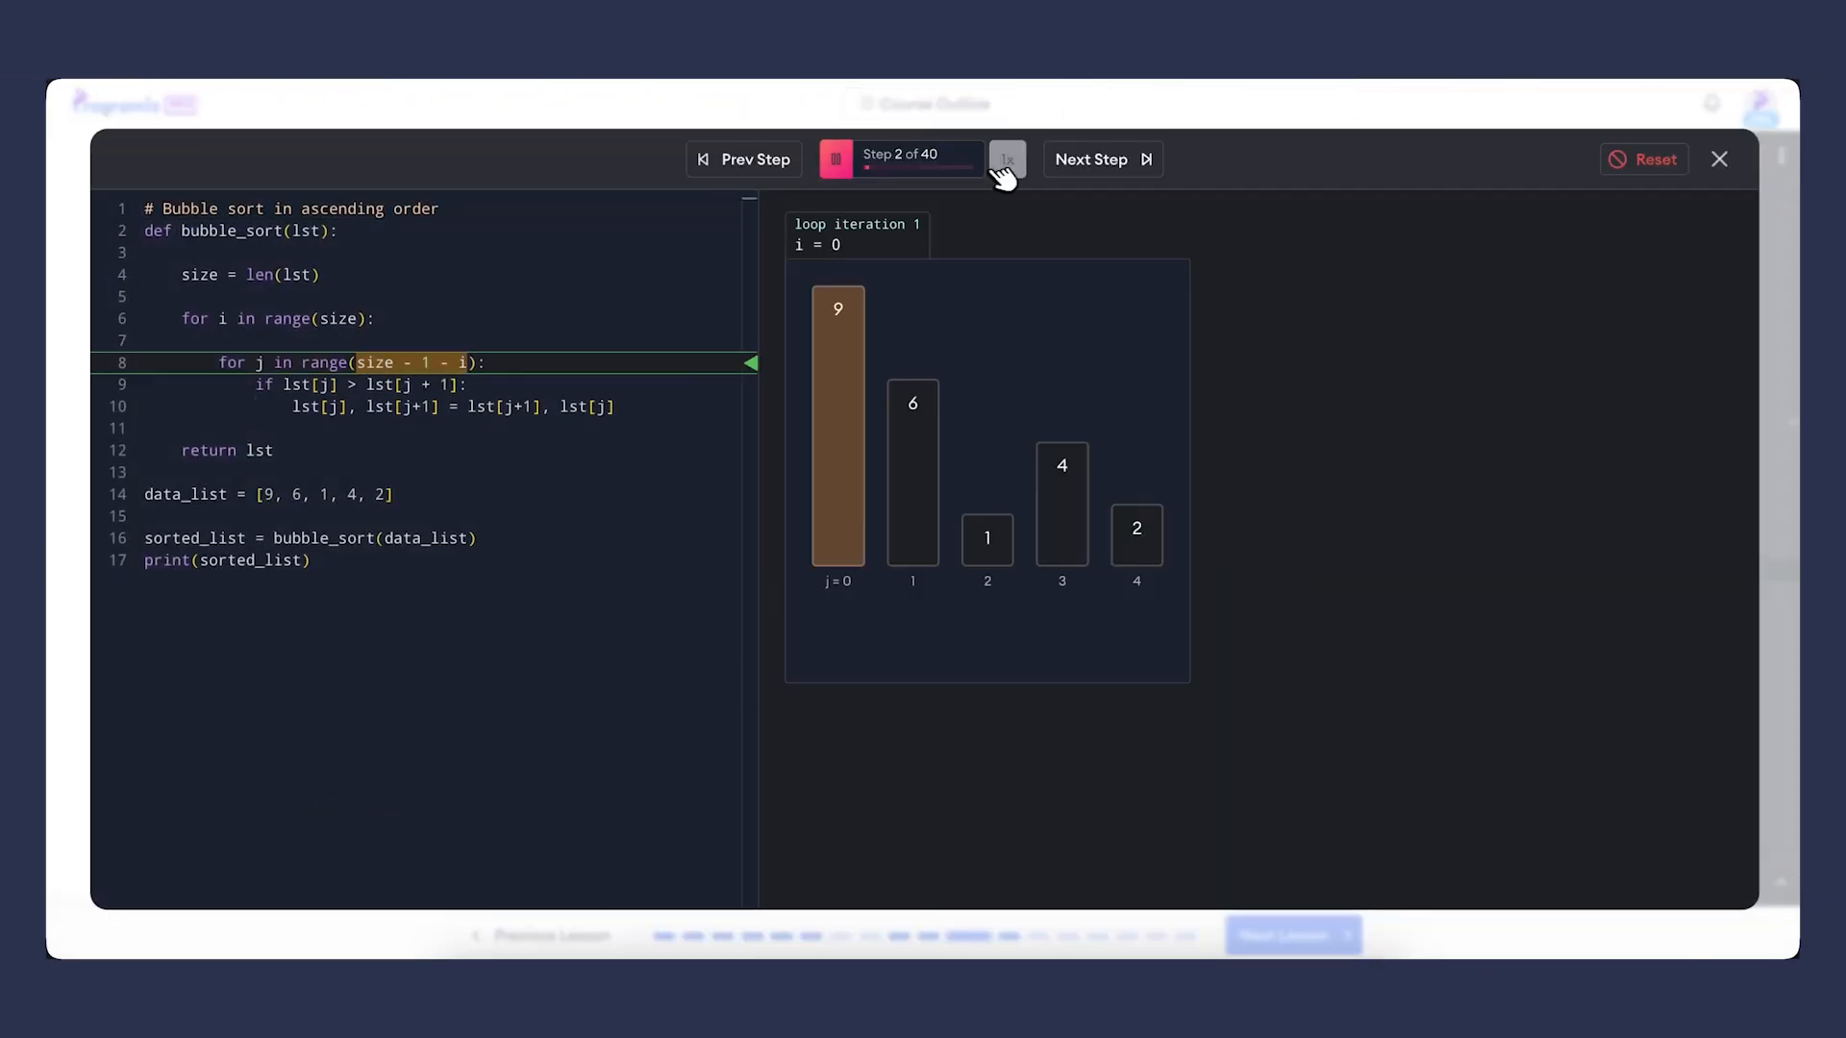
# Play the bubble sort at 1.5x speed until 9 moves past 6 and 1
pyautogui.click(1005, 159)
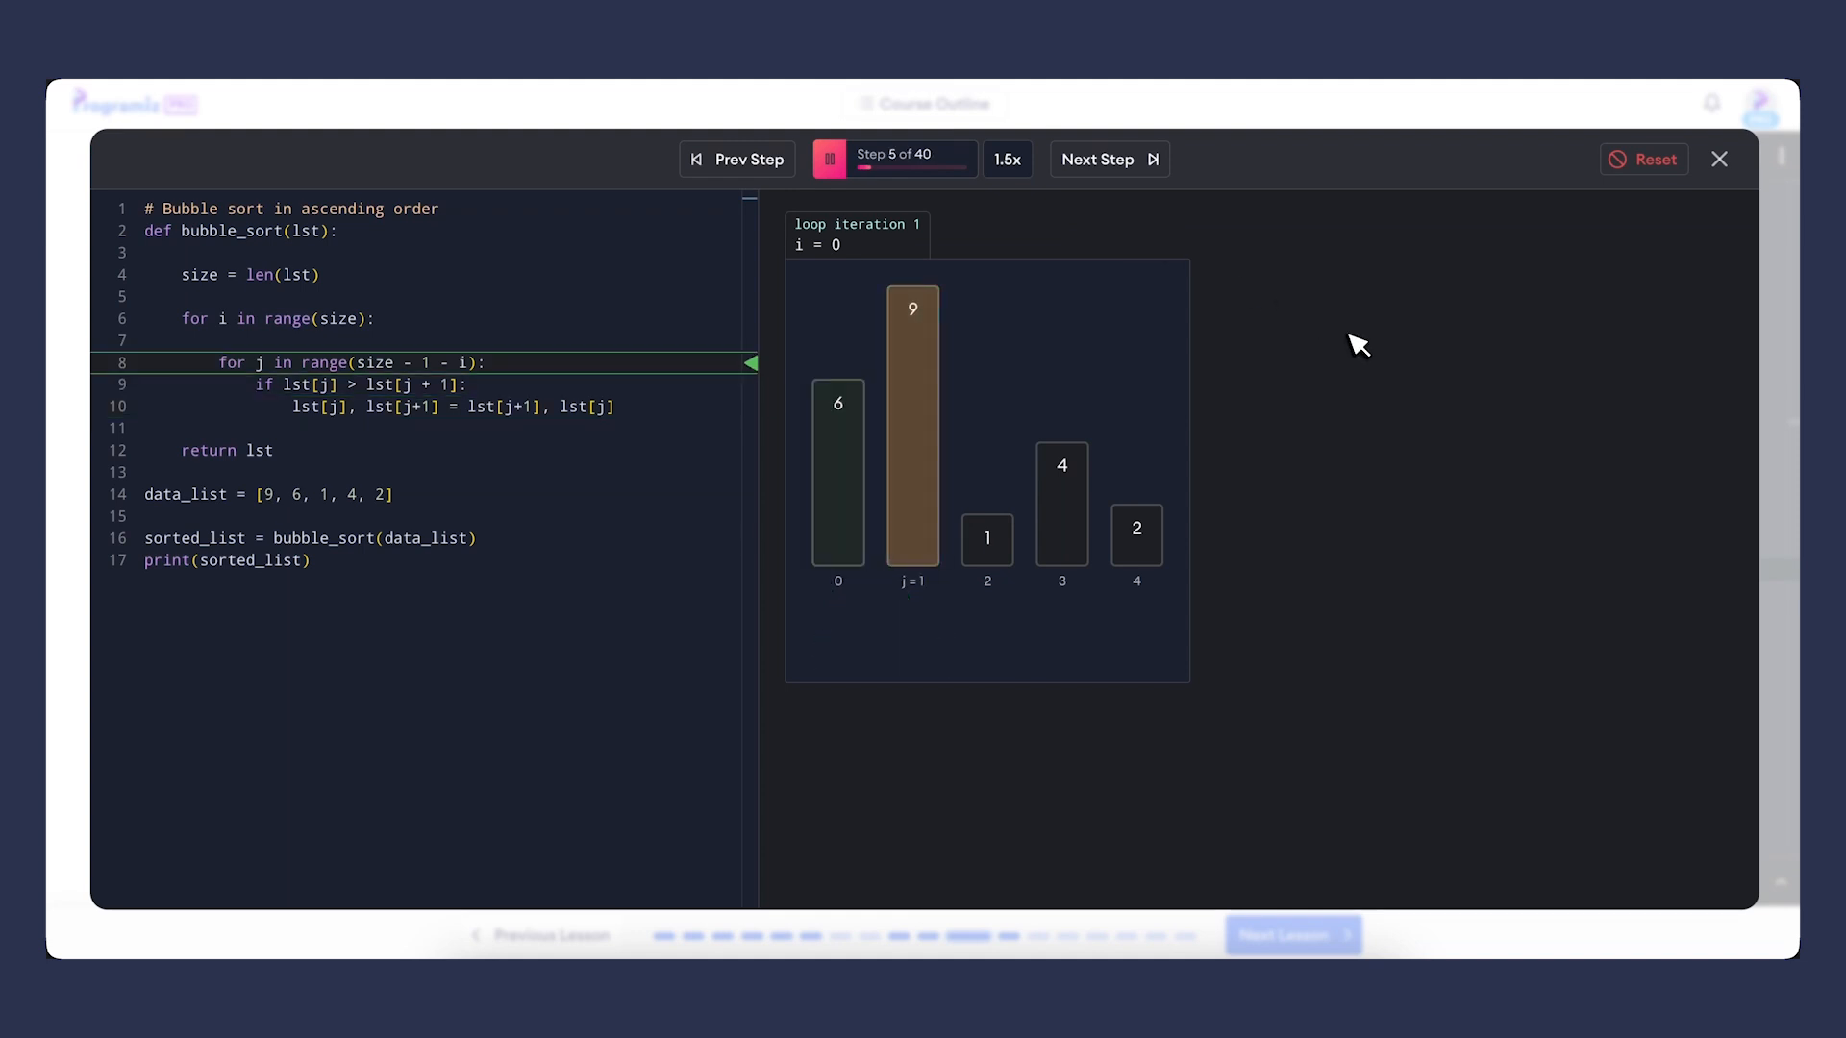
pyautogui.click(1107, 159)
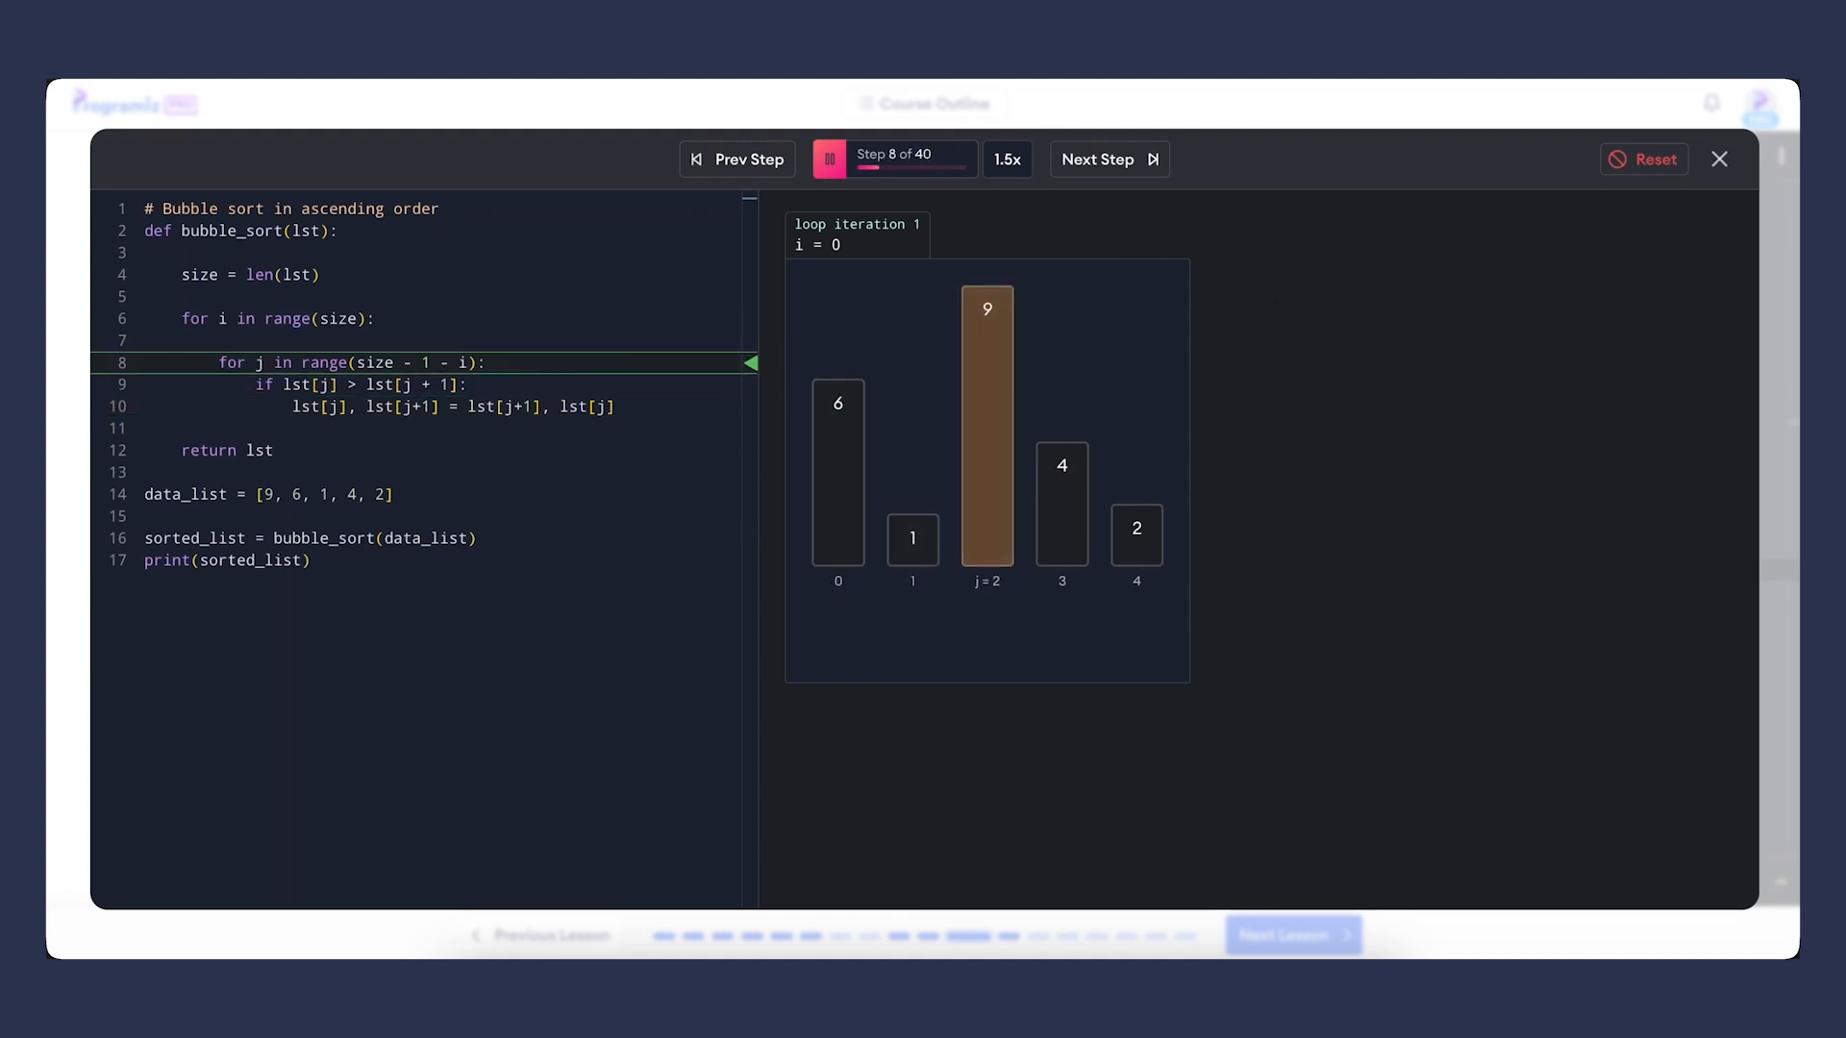